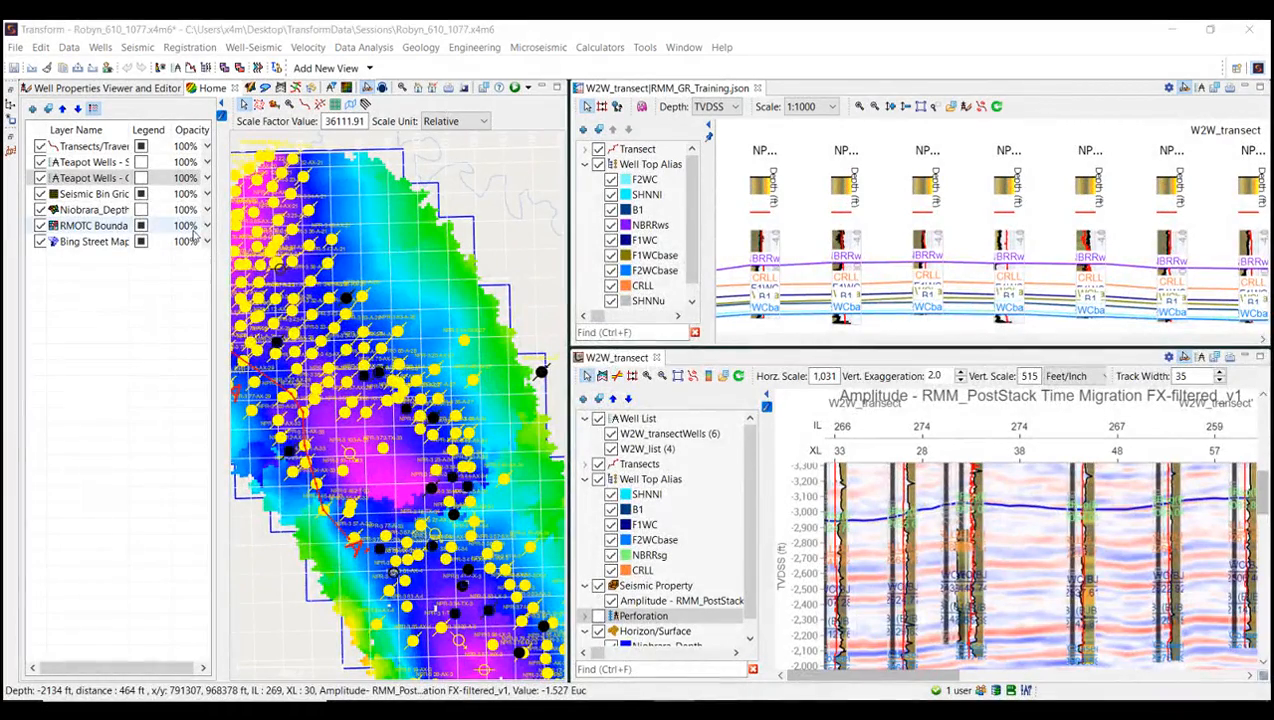
Inspect the Teapot Wells Gamma Ray layer's well symbol colour settings.
right_click(90, 178)
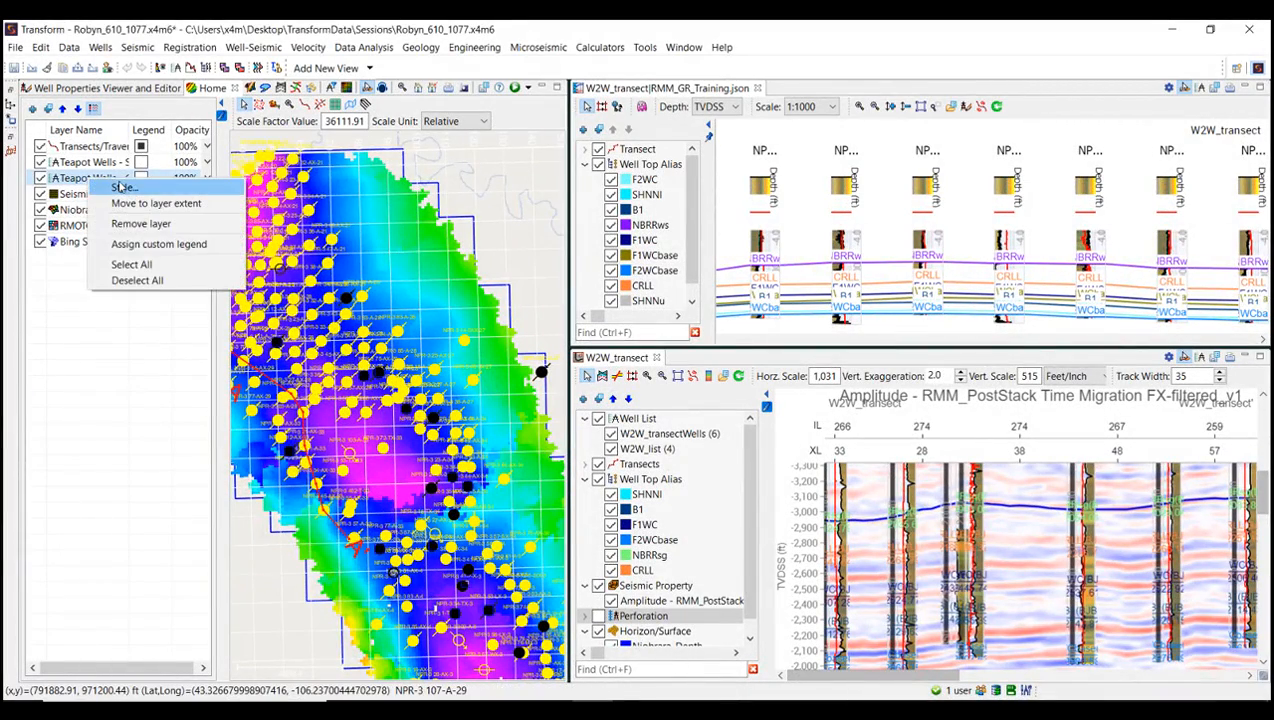
click(124, 187)
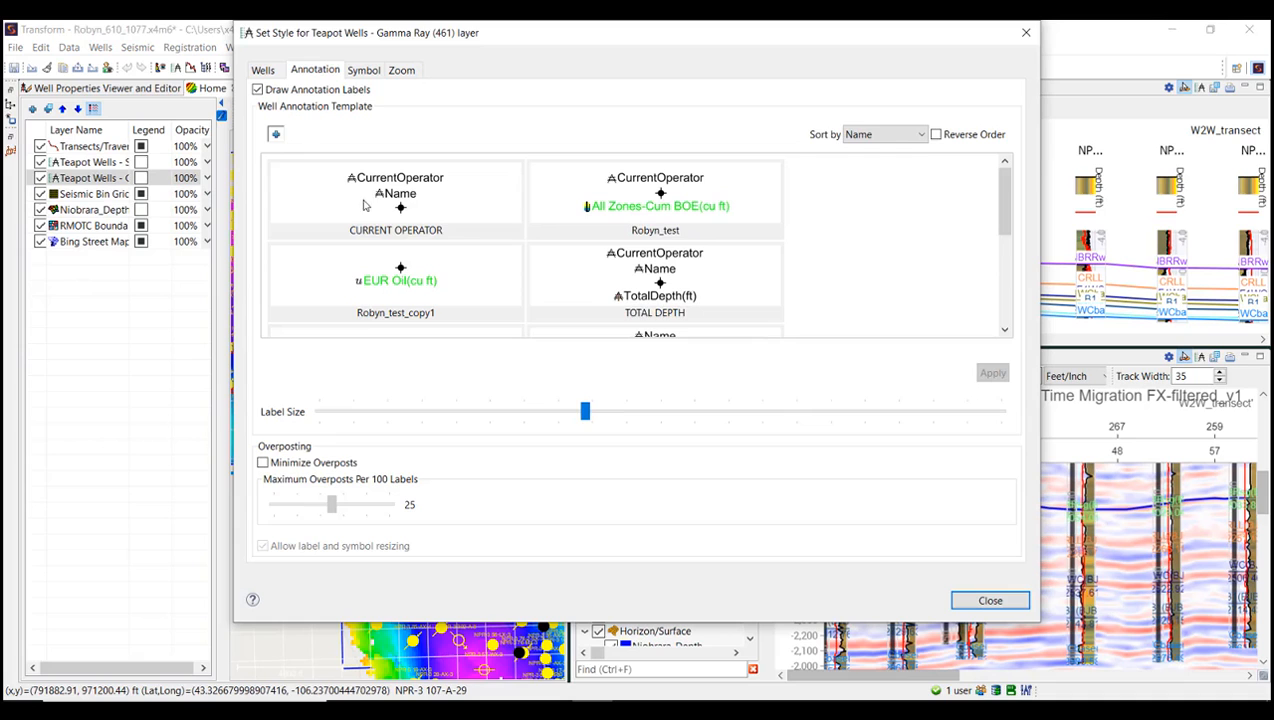
click(363, 70)
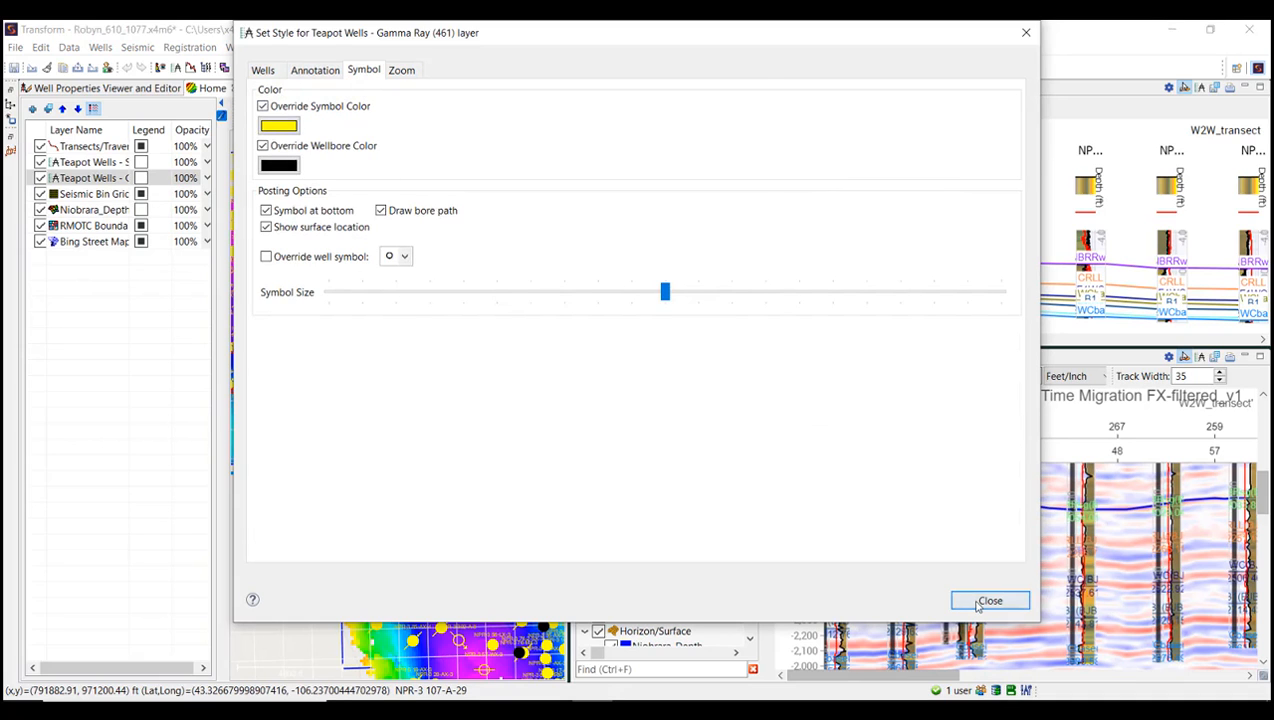
click(989, 600)
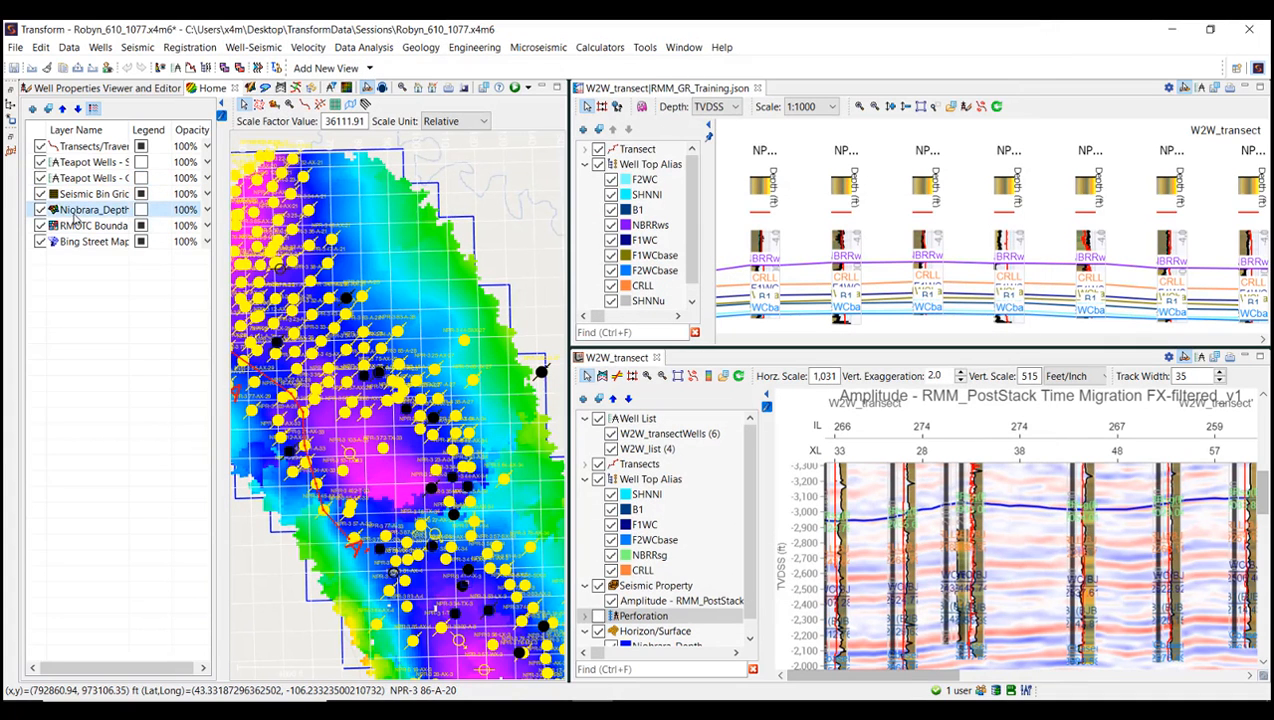
Lower the Niobrara_Depth colour range minimum from 2304.1 to about 2275.88 ft.
double_click(93, 209)
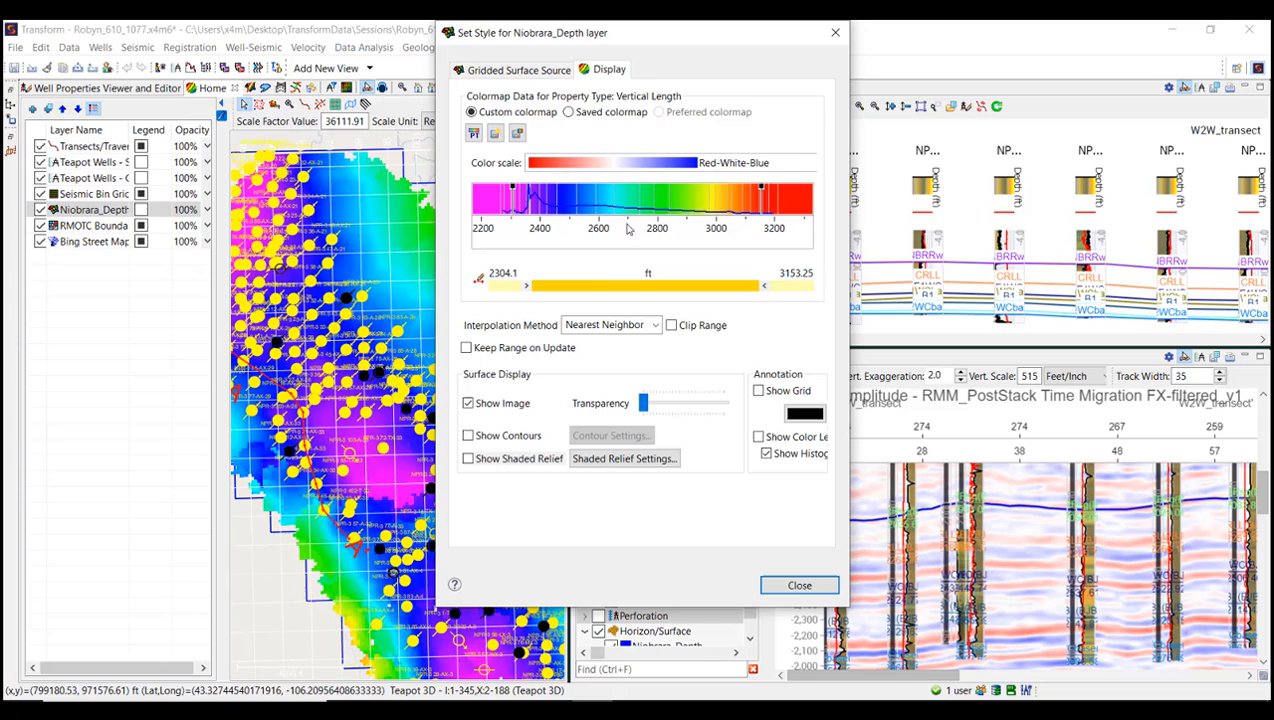
drag(523, 287, 518, 287)
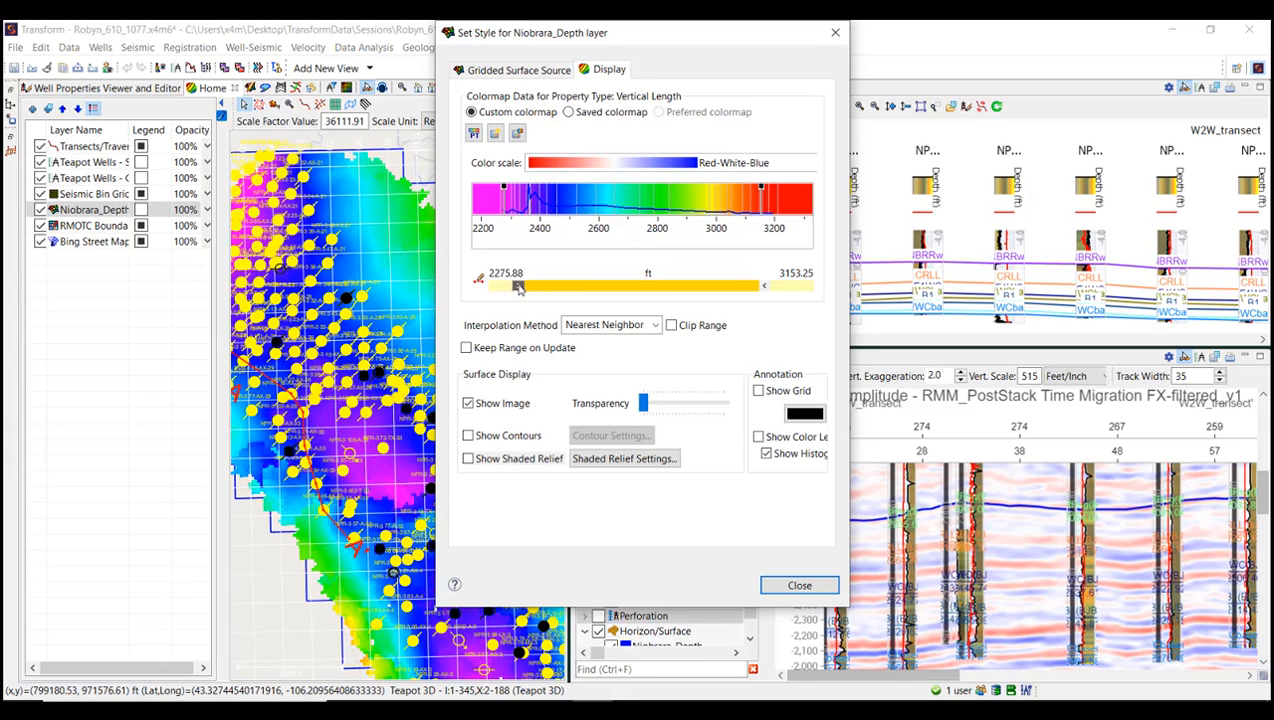
click(799, 585)
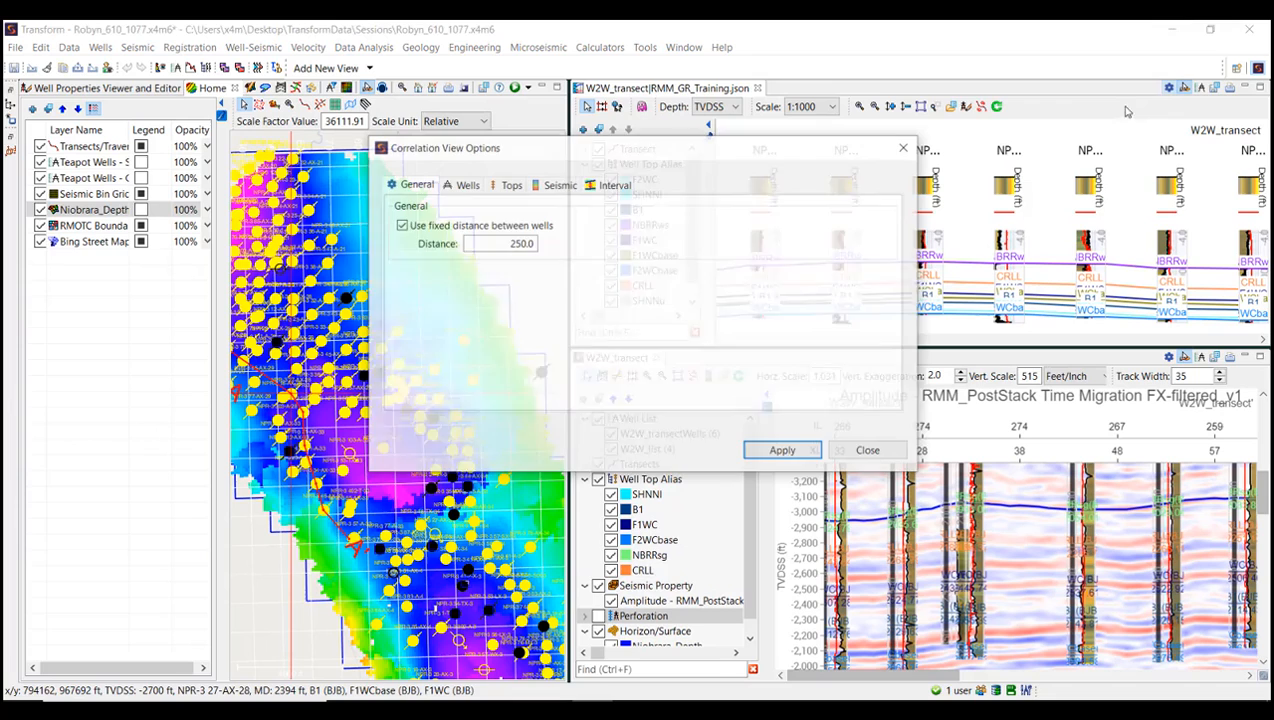
click(510, 184)
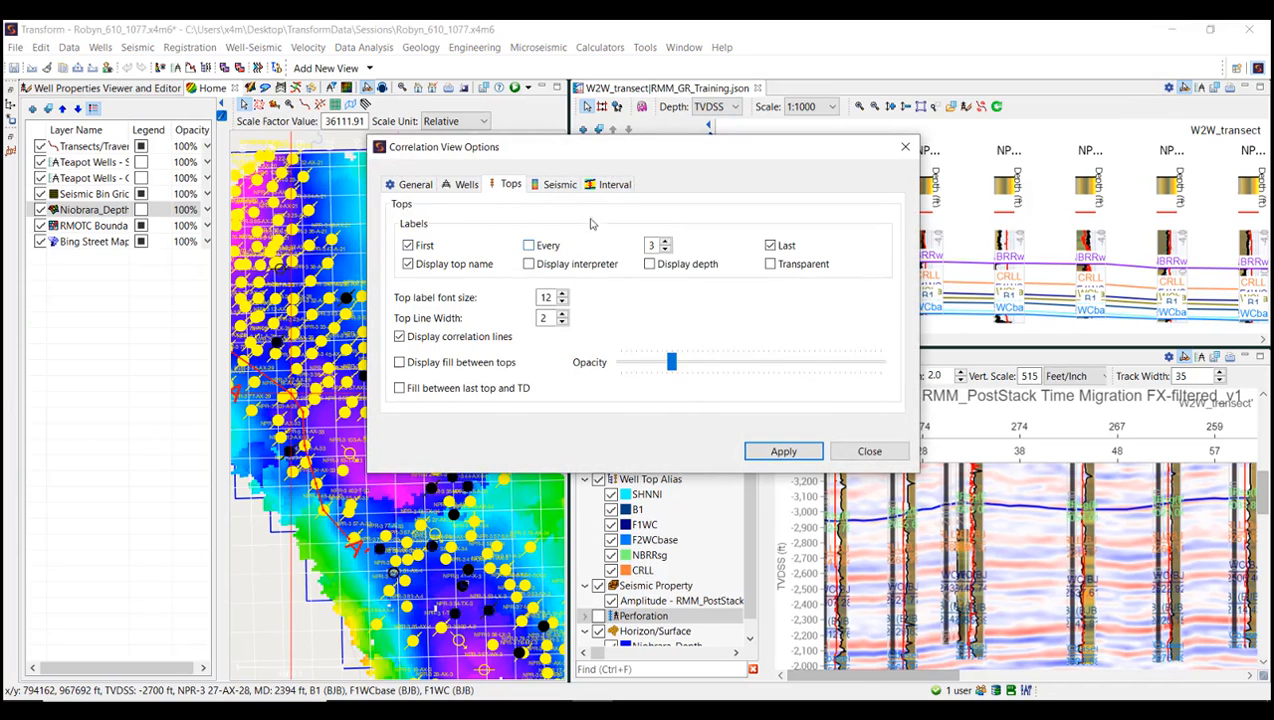
click(559, 184)
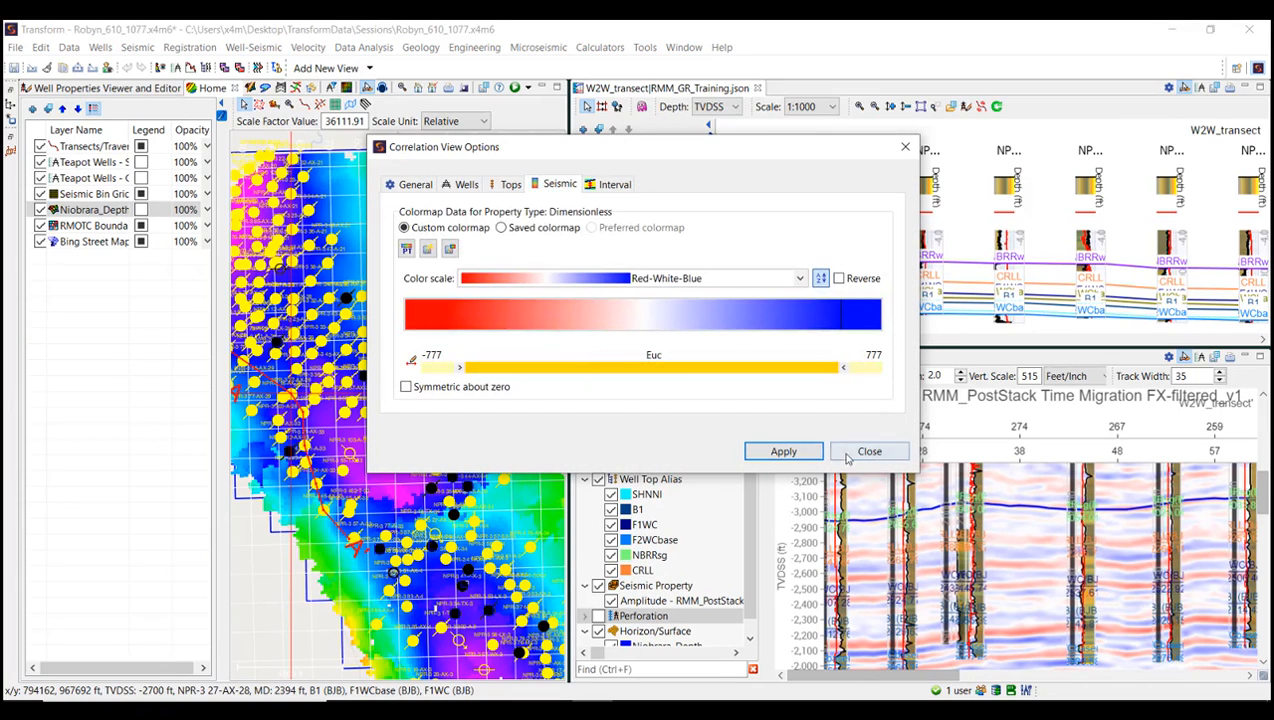
click(868, 451)
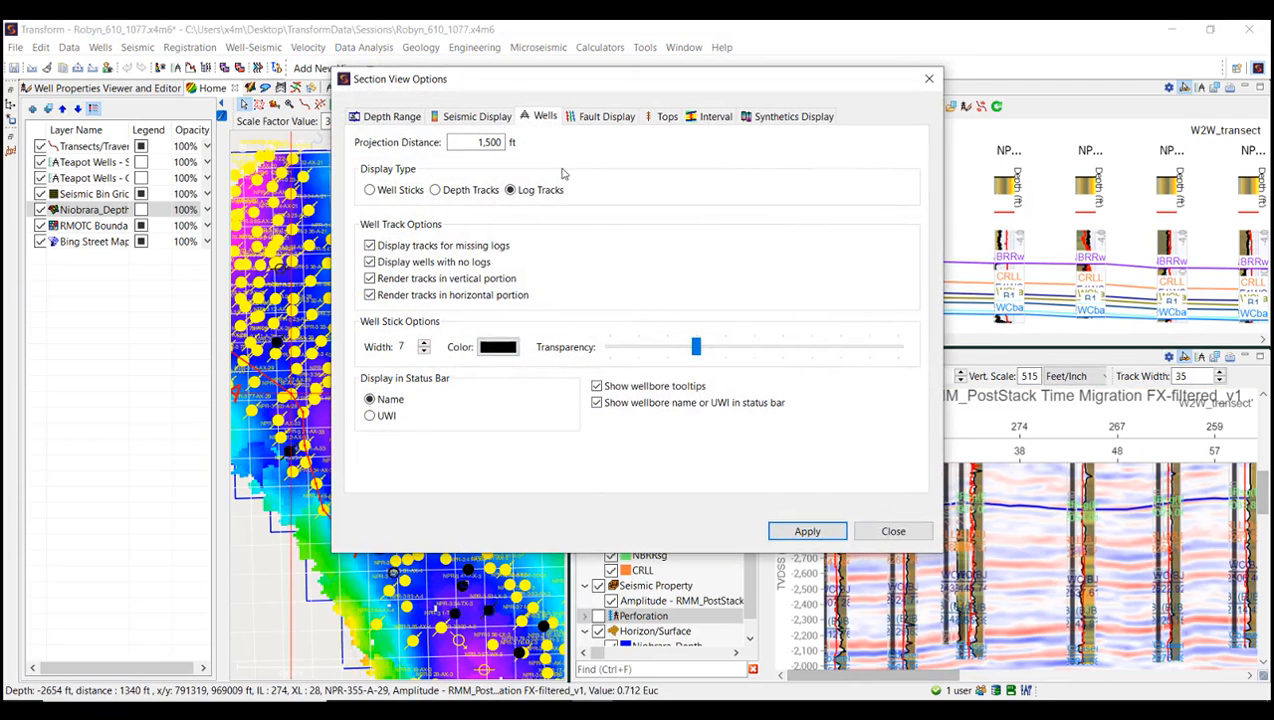
click(666, 116)
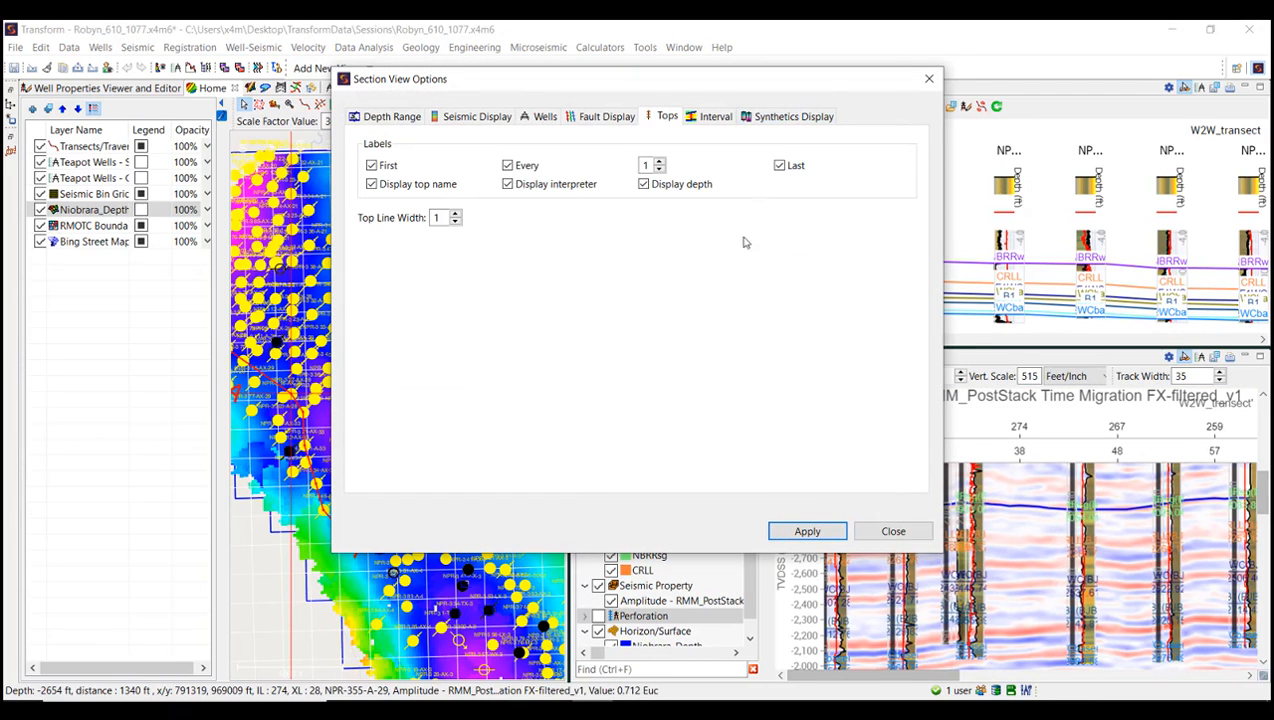
click(892, 531)
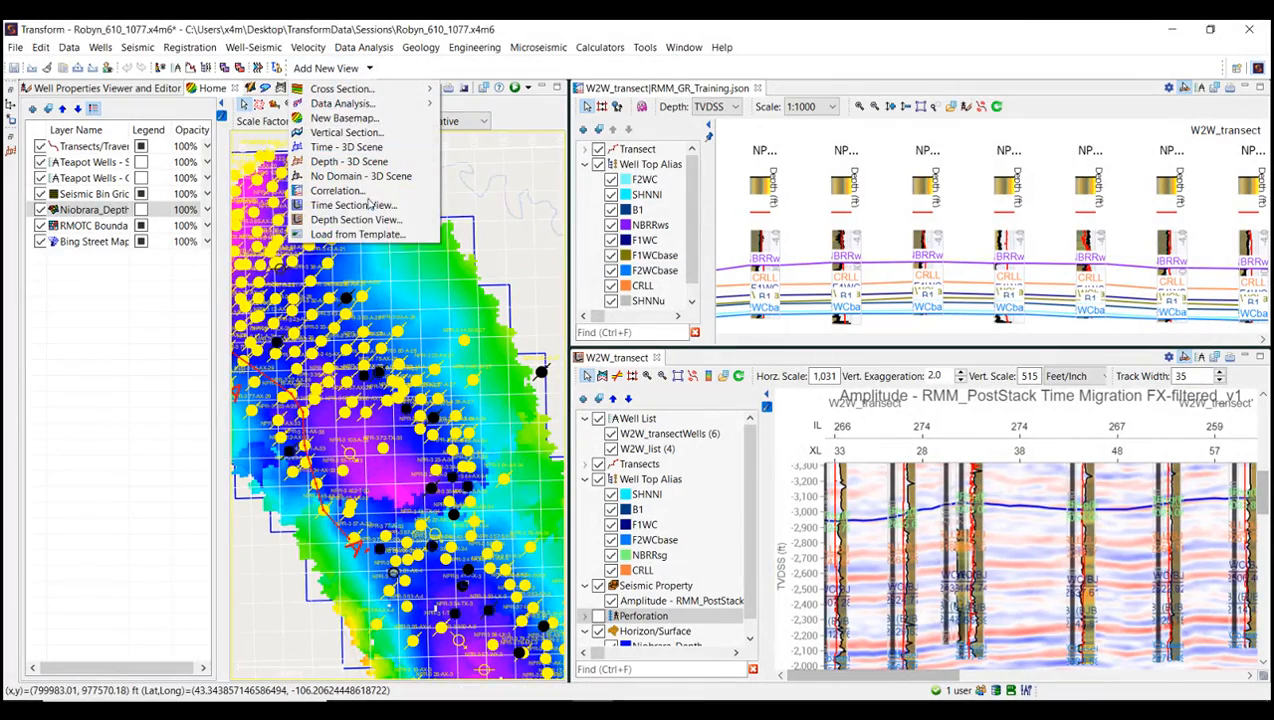
Create basemap view Home 1 from the A_TT_Basemap.map.map.zip template.
click(357, 234)
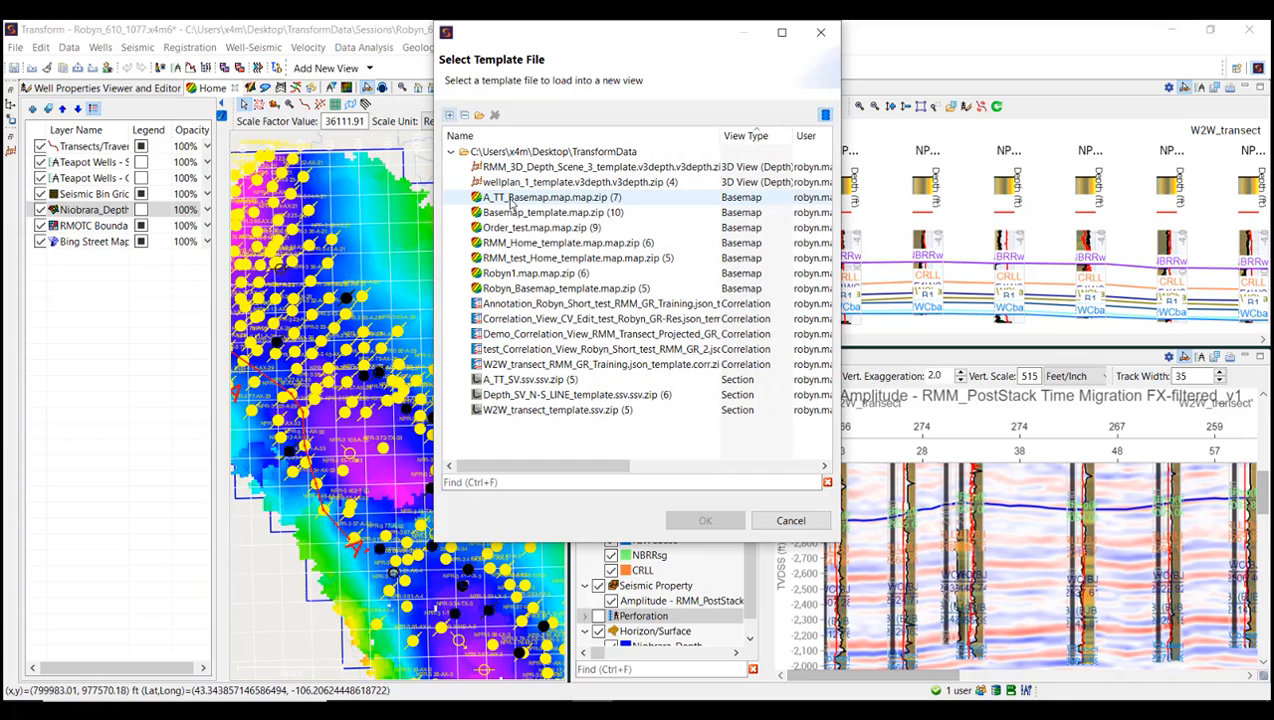
click(705, 520)
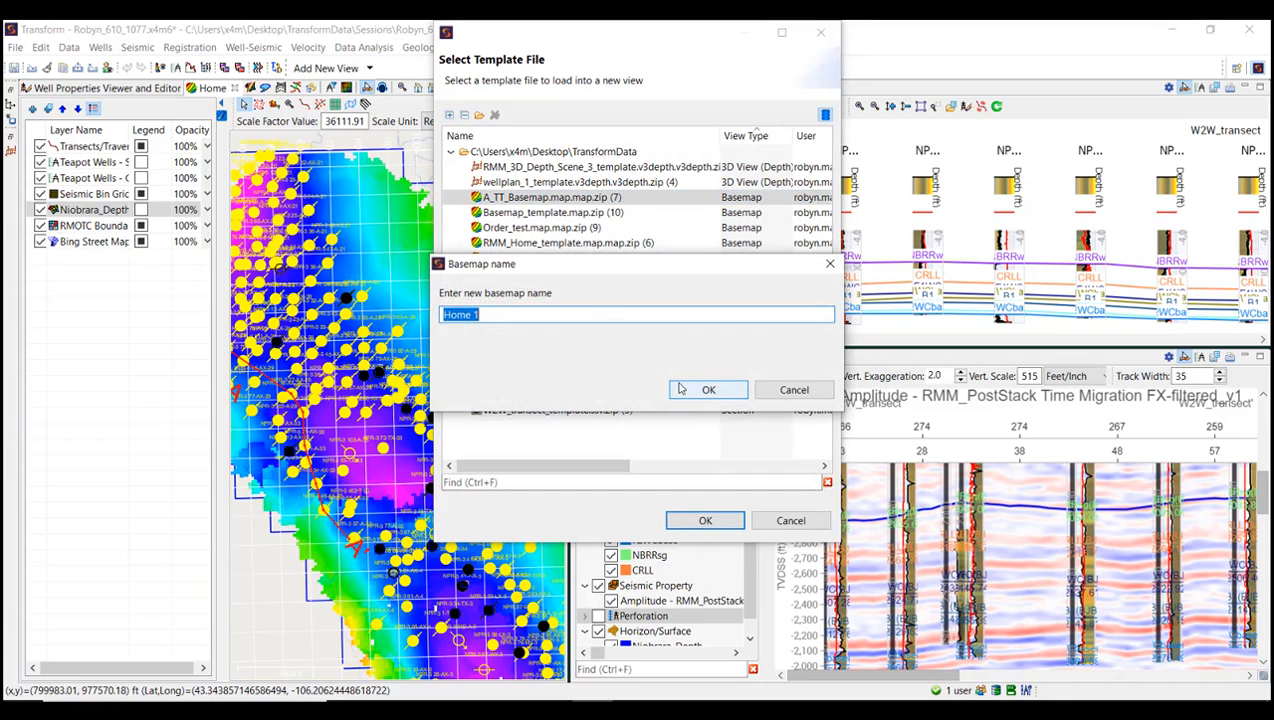
click(708, 389)
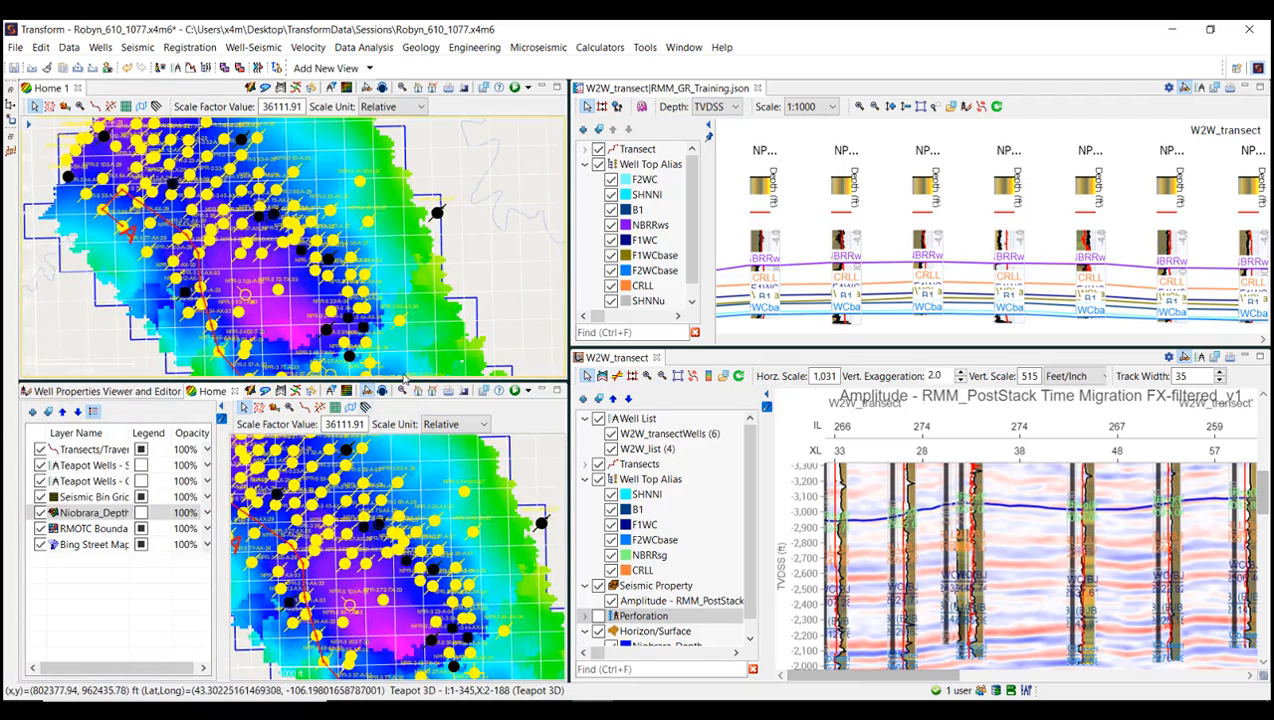
Add a blank basemap view with the name TipsNTricks.
click(326, 68)
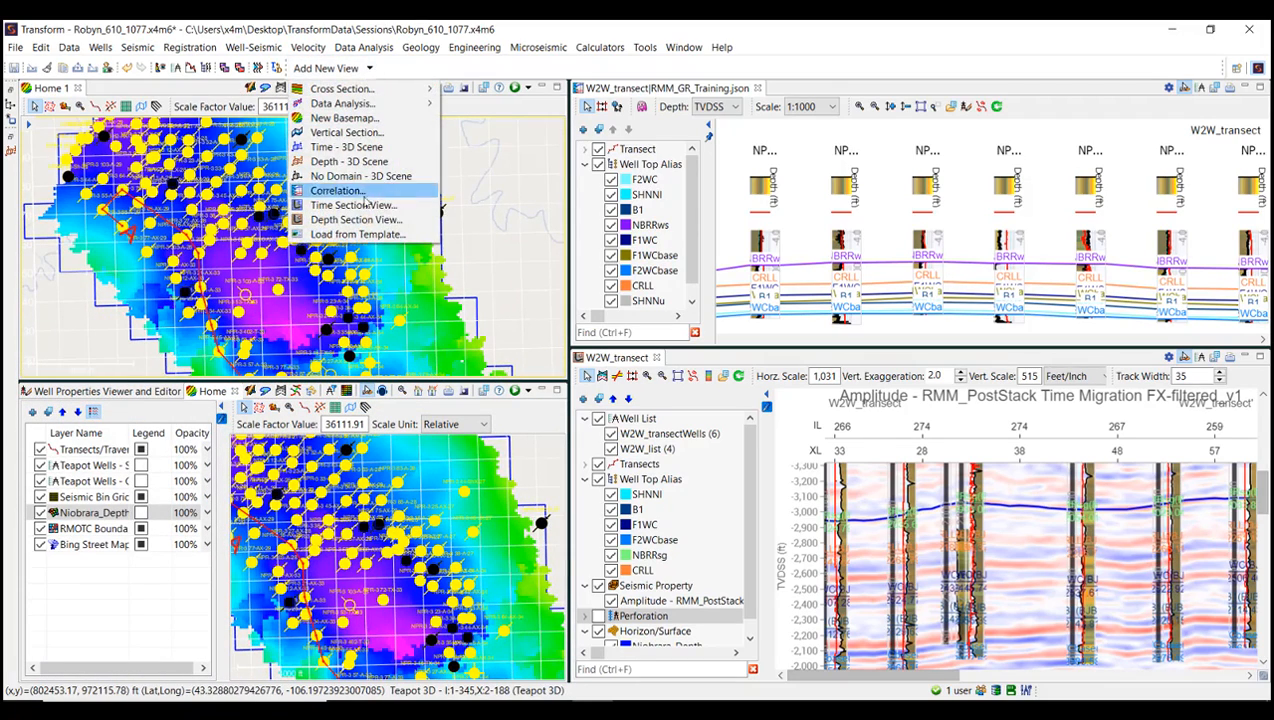
click(357, 233)
text(TipsNTri)
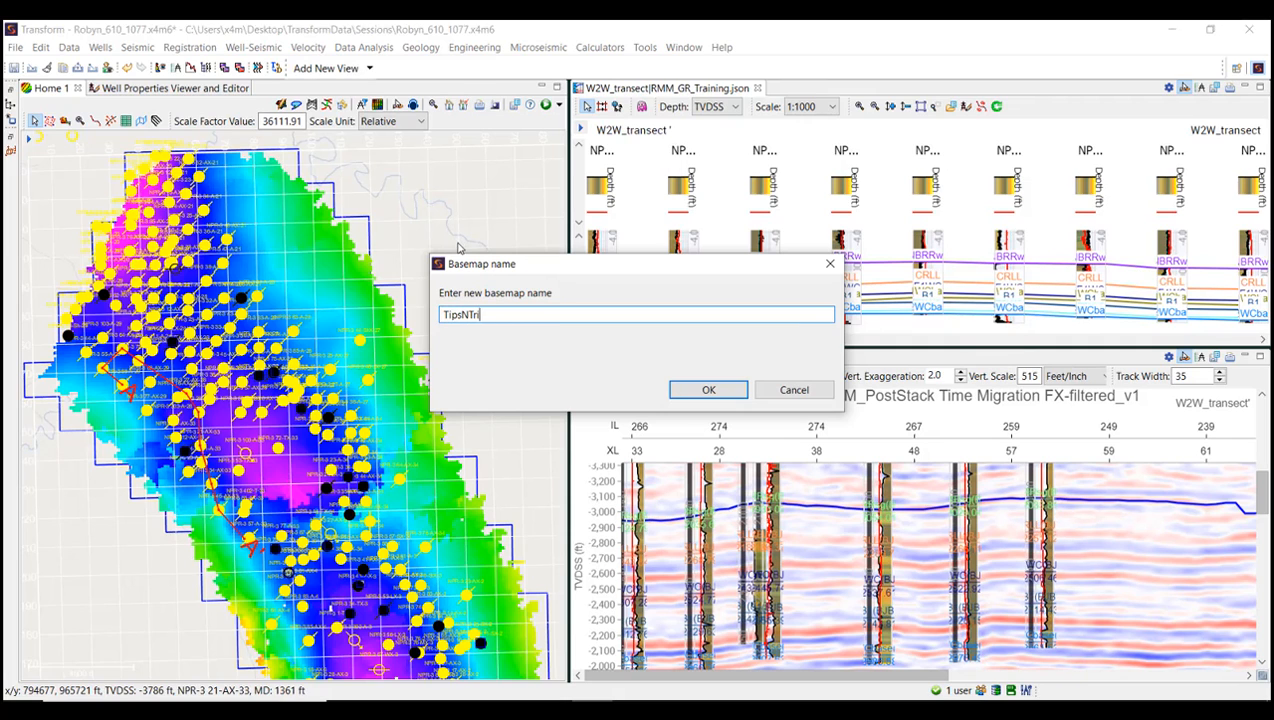
click(708, 389)
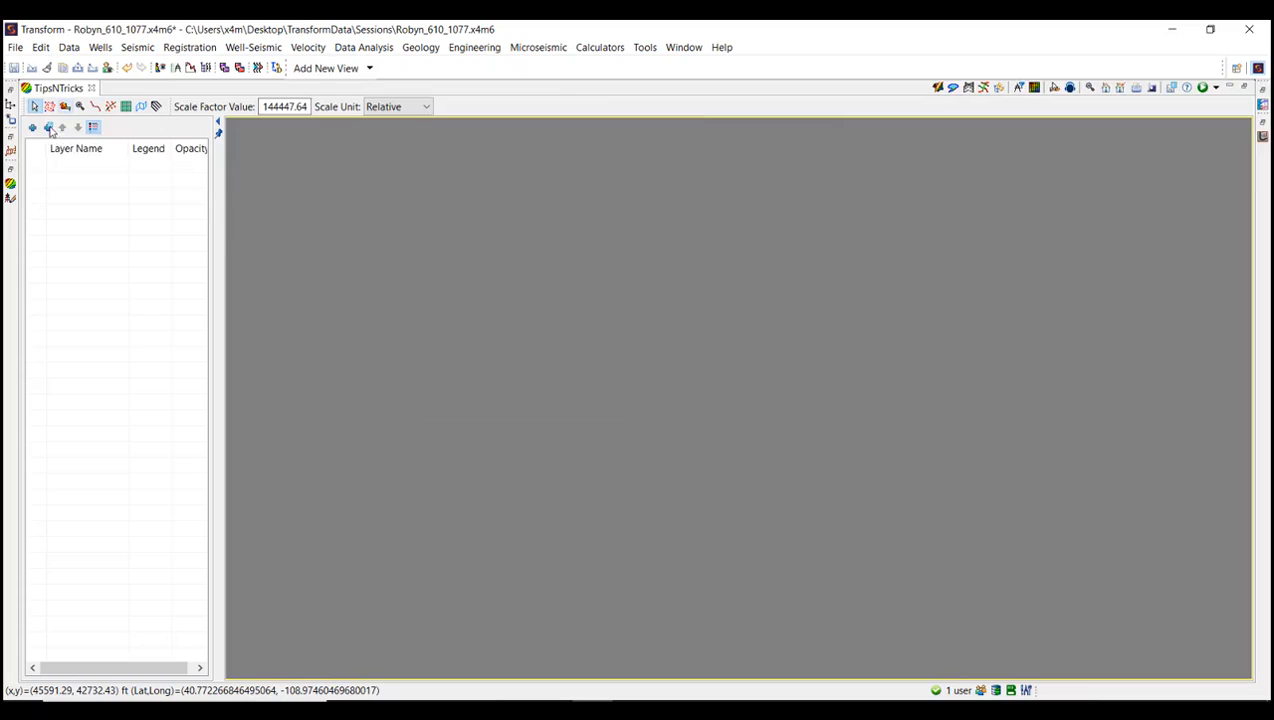
Load Teapot Wells - SonicP and Regions from A_TT_Basemap and Basemap_template into TipsNTricks.
click(48, 127)
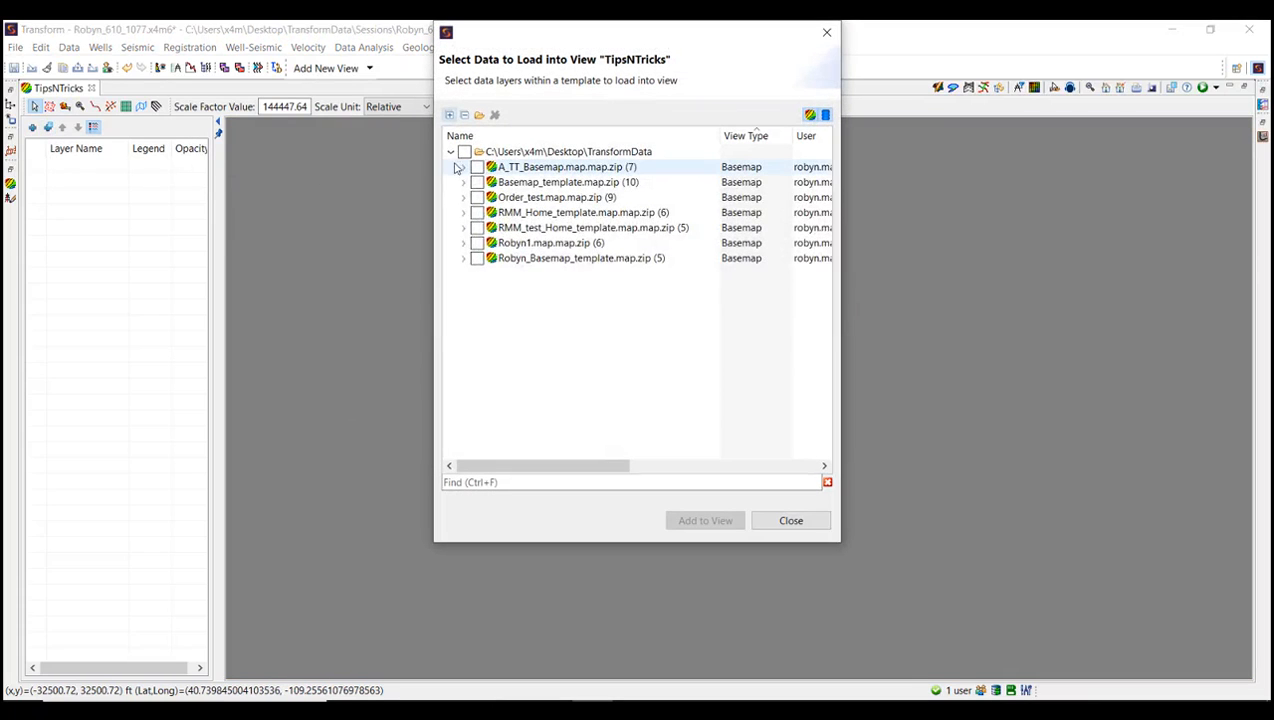
click(463, 167)
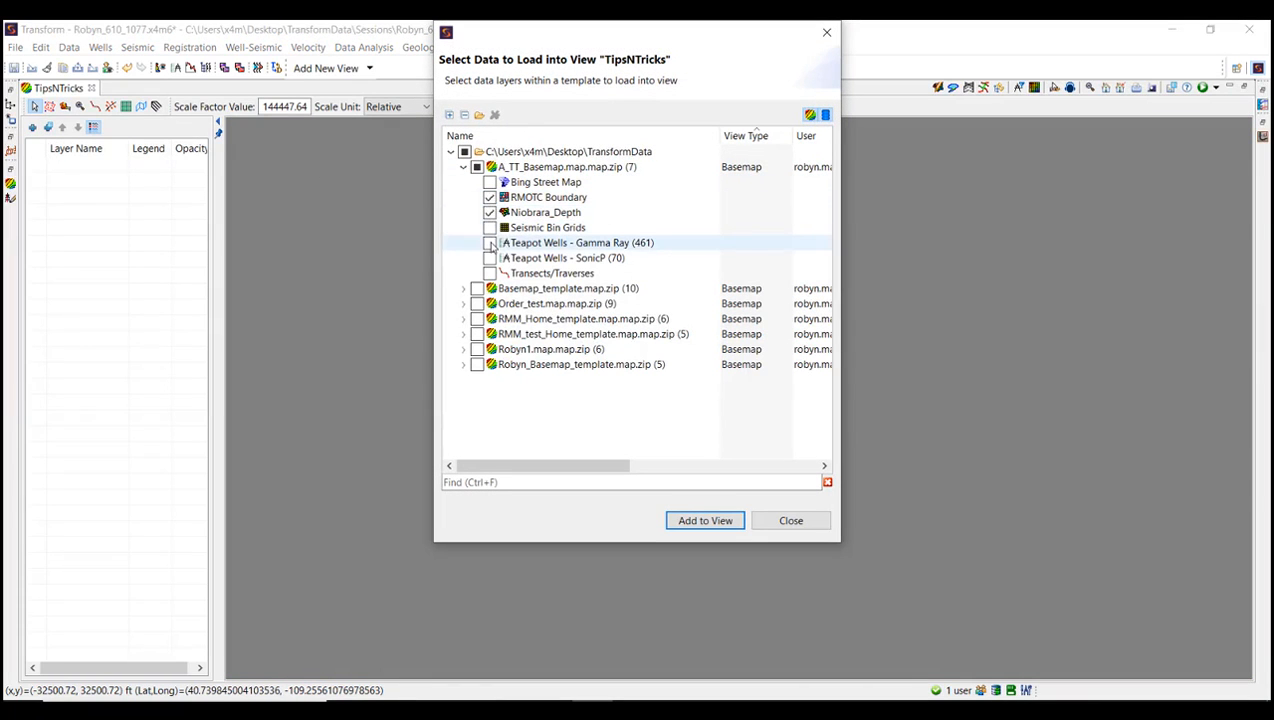
click(489, 257)
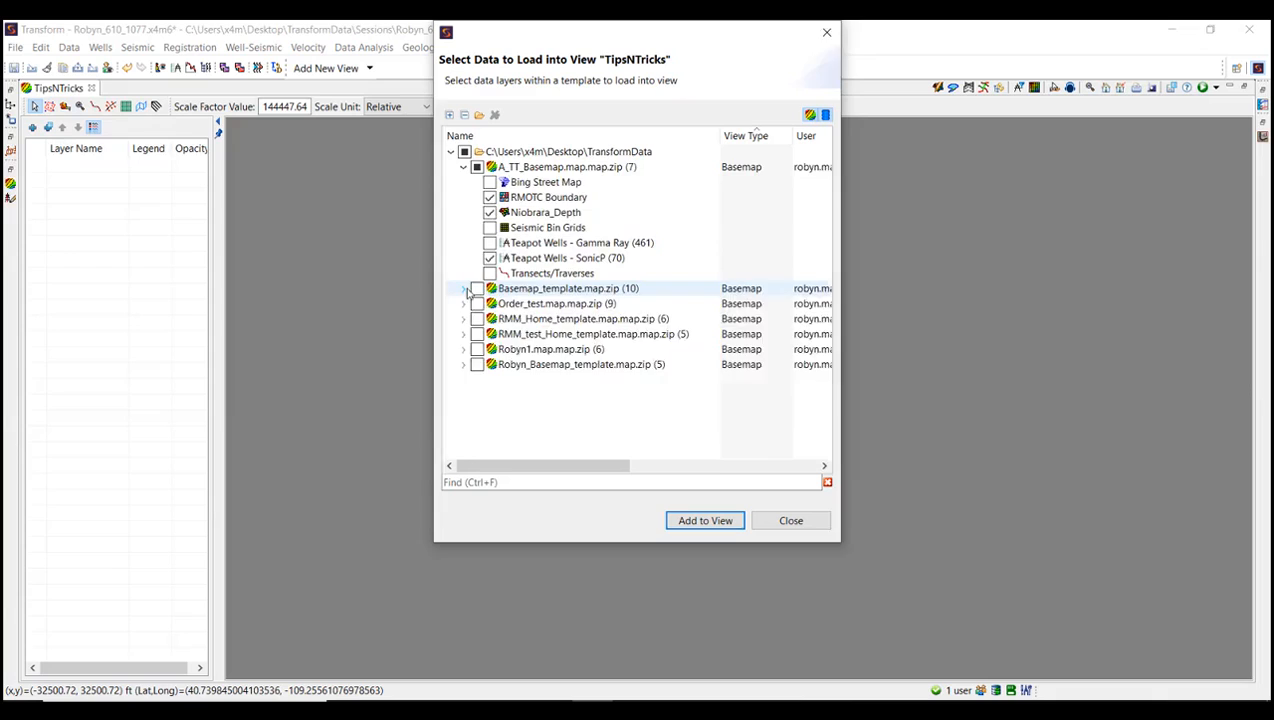
click(464, 288)
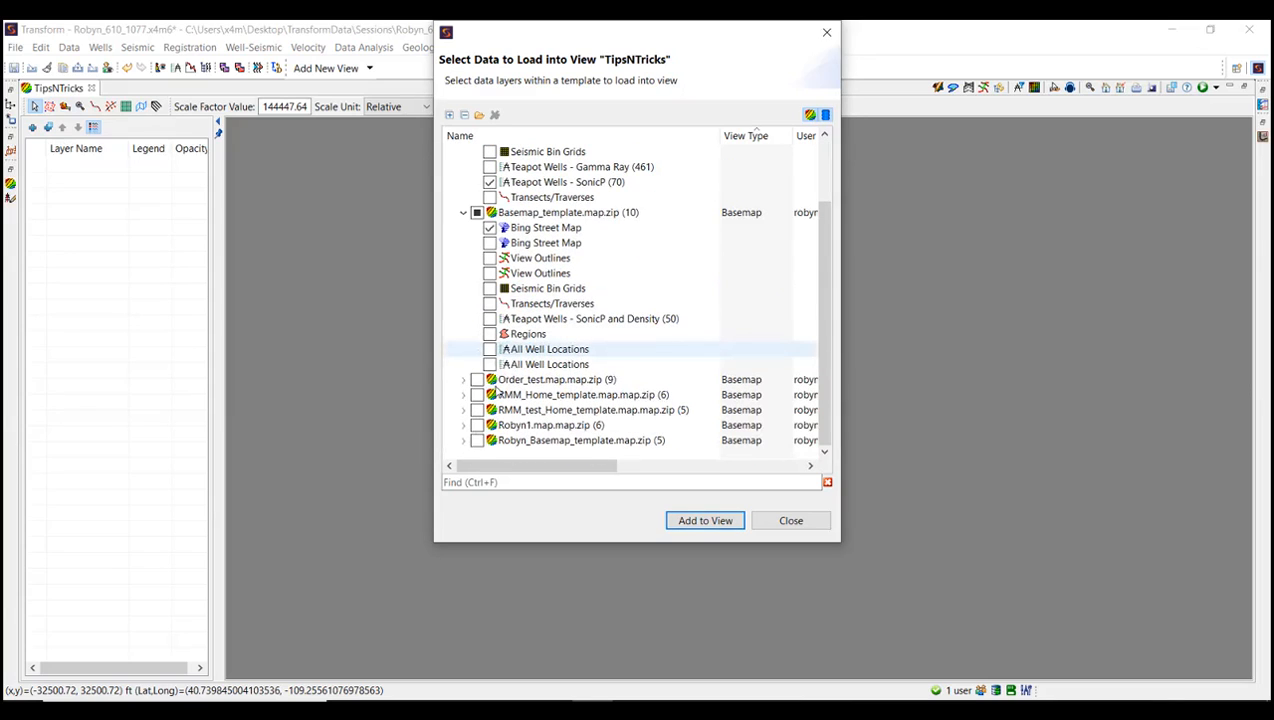
click(490, 333)
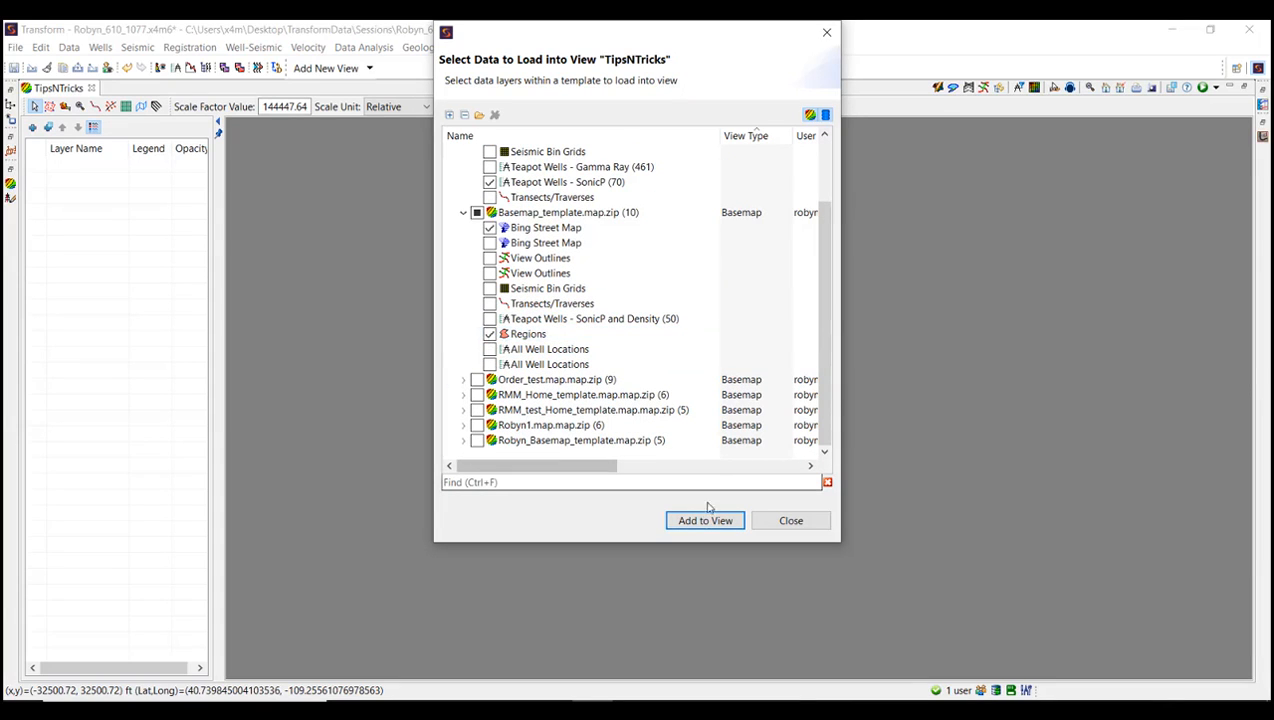
click(704, 520)
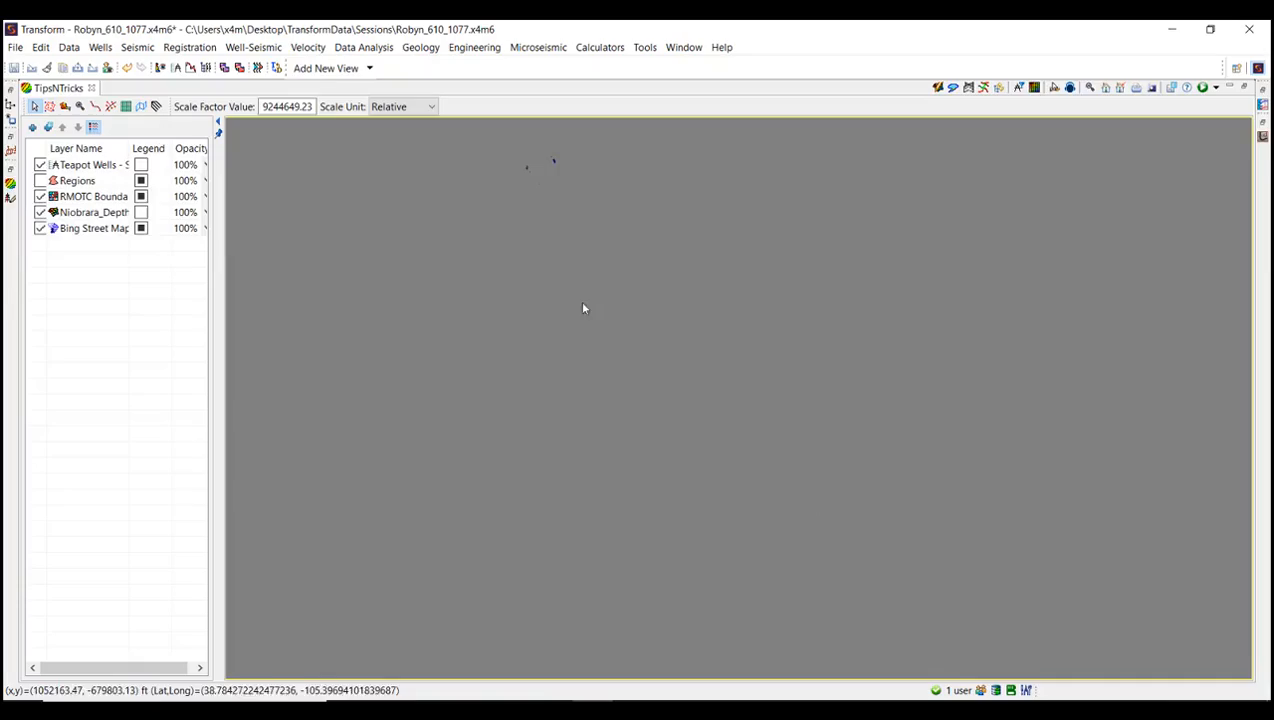